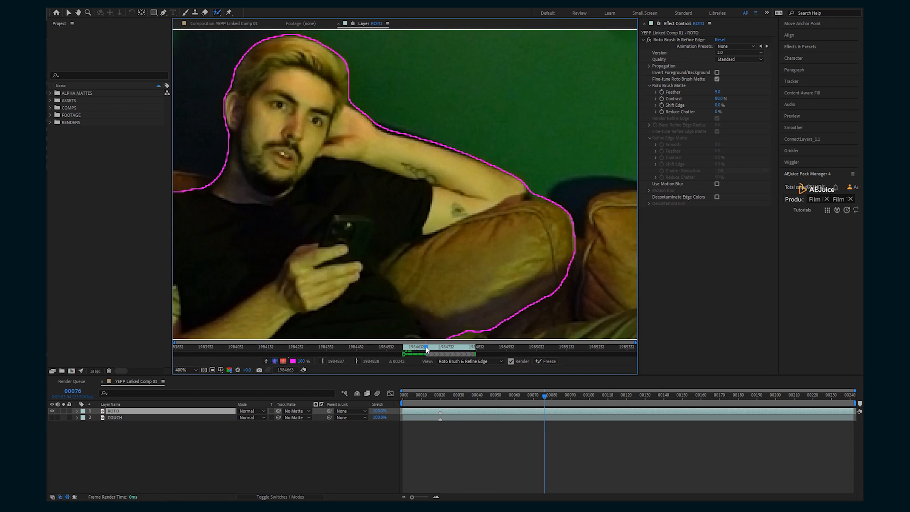
Scrub to an earlier frame and search 'moch' in Effects & Presets to find Mocha Pro.
{"action": "left_click", "coordinate": [504, 407]}
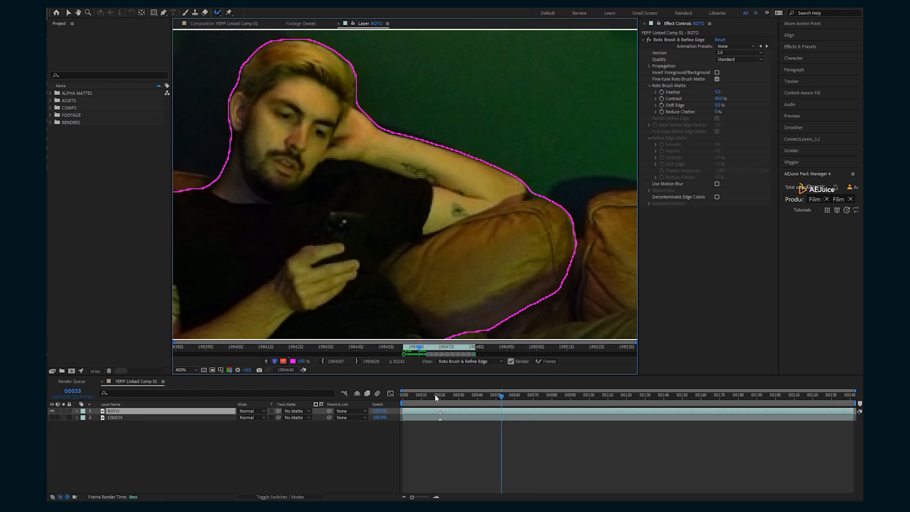
{"action": "left_click", "coordinate": [80, 410]}
{"action": "type", "text": "moch"}
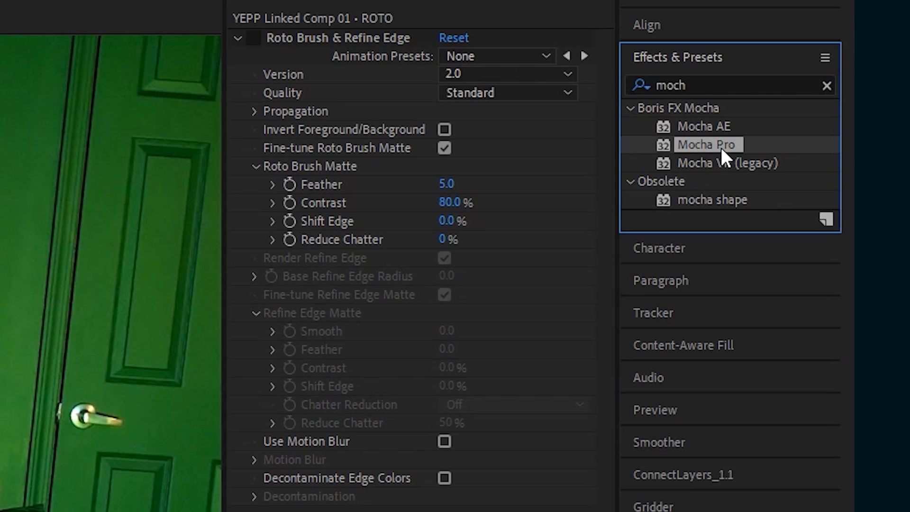
Apply Mocha Pro to the ROTO layer and launch its tracking interface.
{"action": "double_click", "coordinate": [707, 144]}
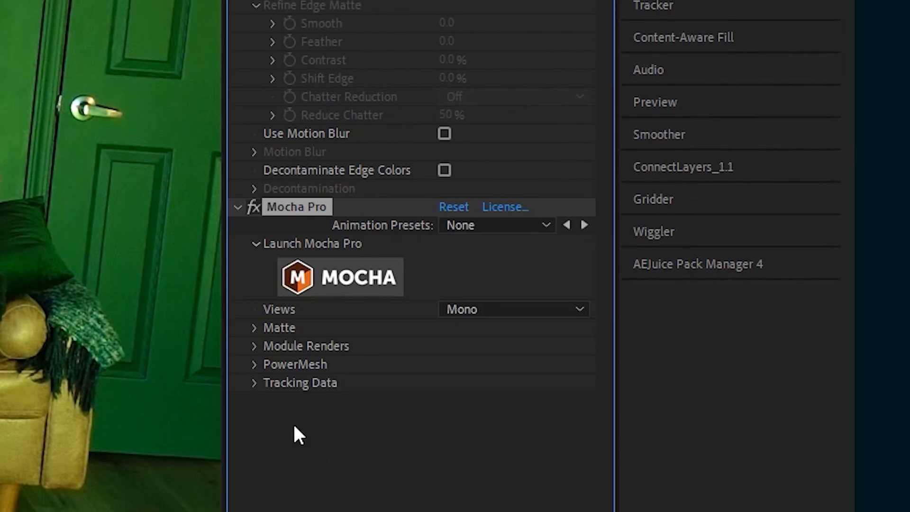
{"action": "left_click", "coordinate": [339, 275]}
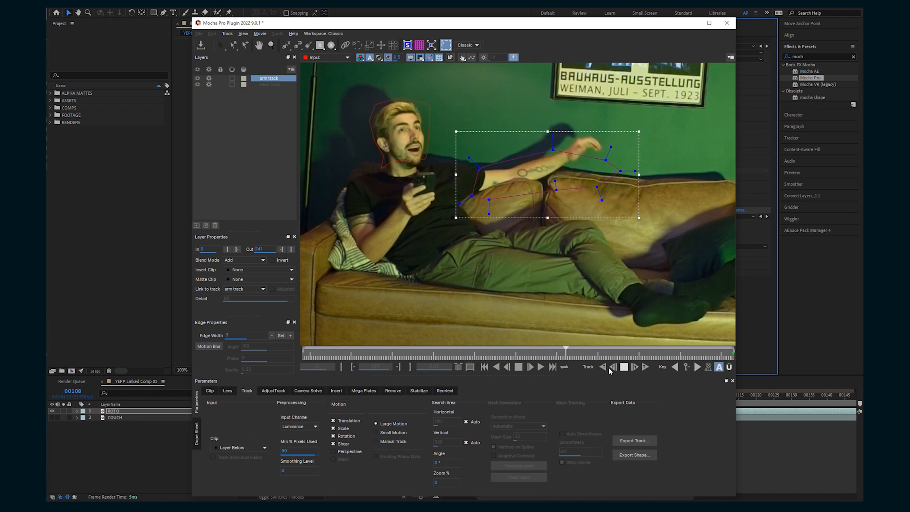
Track the arm matte through the clip and bring up the Export Shape Data dialog.
{"action": "left_click", "coordinate": [624, 366]}
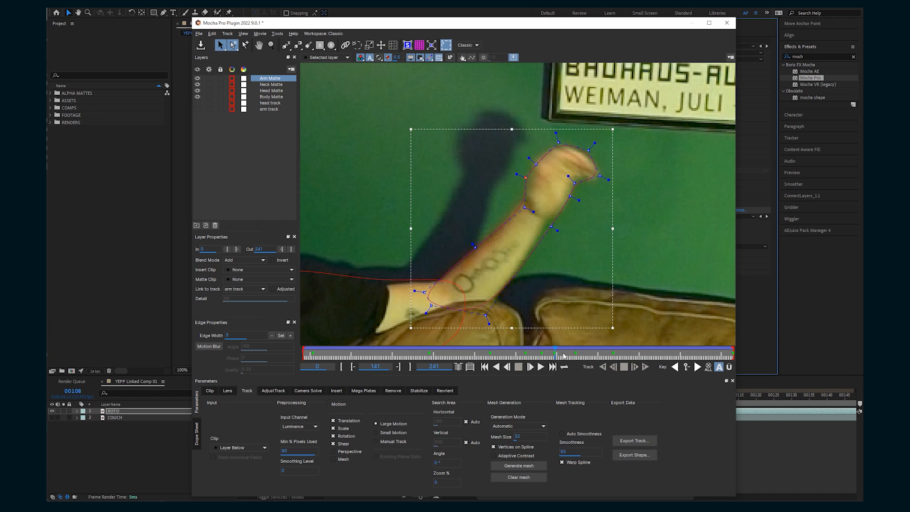
{"action": "left_click", "coordinate": [706, 23]}
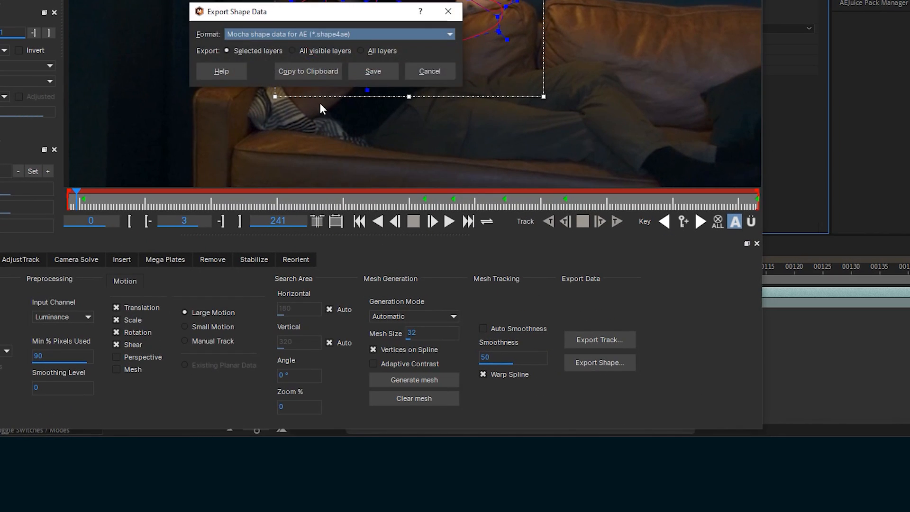
Copy the tracked shapes to the clipboard and paste them as Mocha masks on the layer.
{"action": "left_click", "coordinate": [430, 71]}
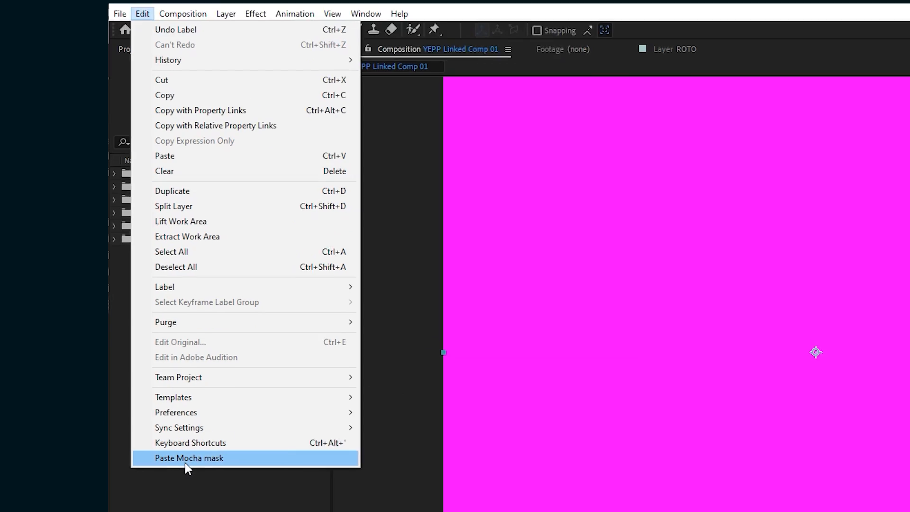
{"action": "left_click", "coordinate": [189, 458]}
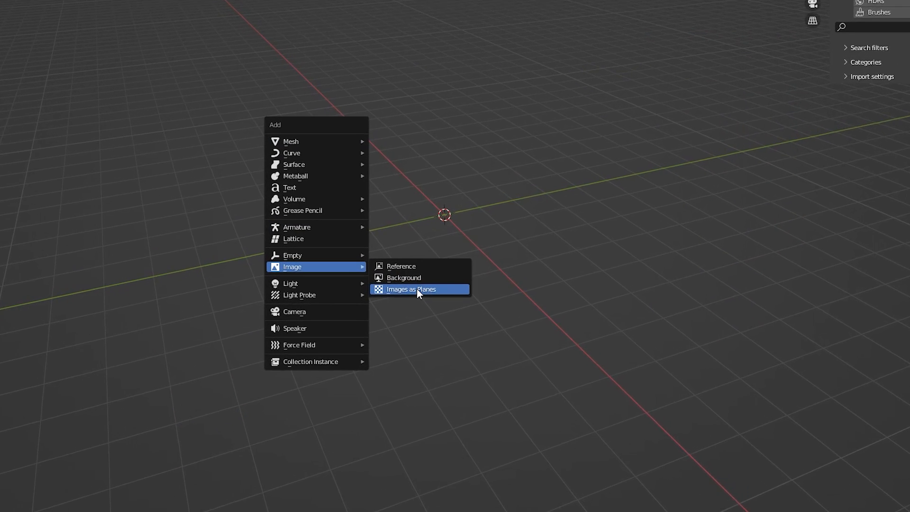
Import the couch PNG sequence via Images as Planes with adjusted transparency handling.
{"action": "left_click", "coordinate": [411, 289]}
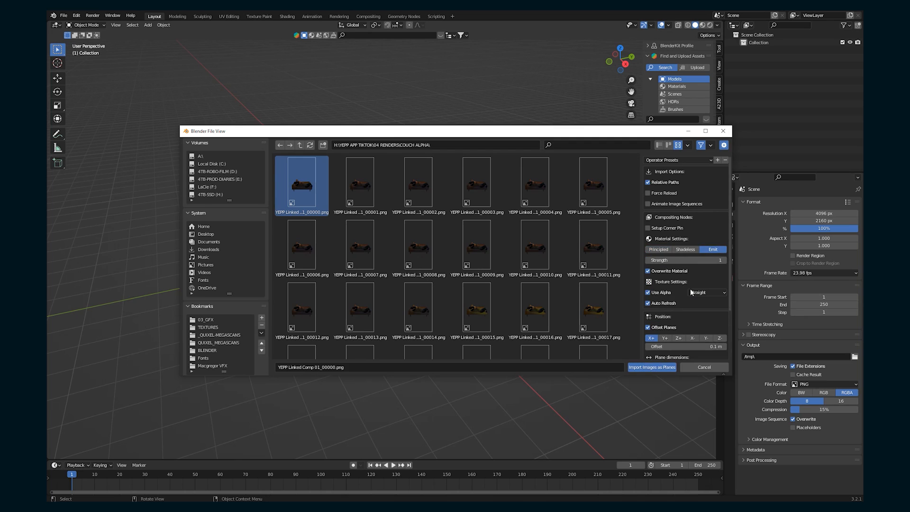
{"action": "left_click", "coordinate": [652, 367]}
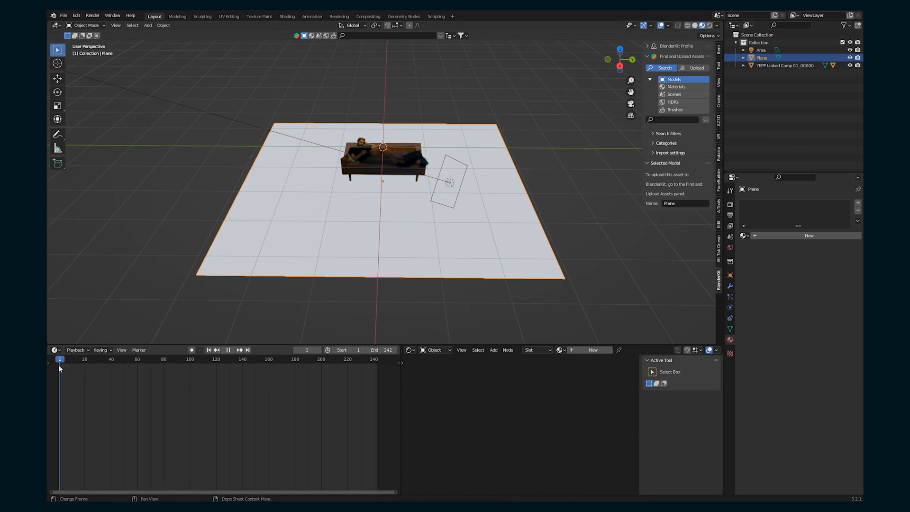
Colour the area light green, slide the brown cube along X, and add a new plane mesh.
{"action": "left_click", "coordinate": [752, 49]}
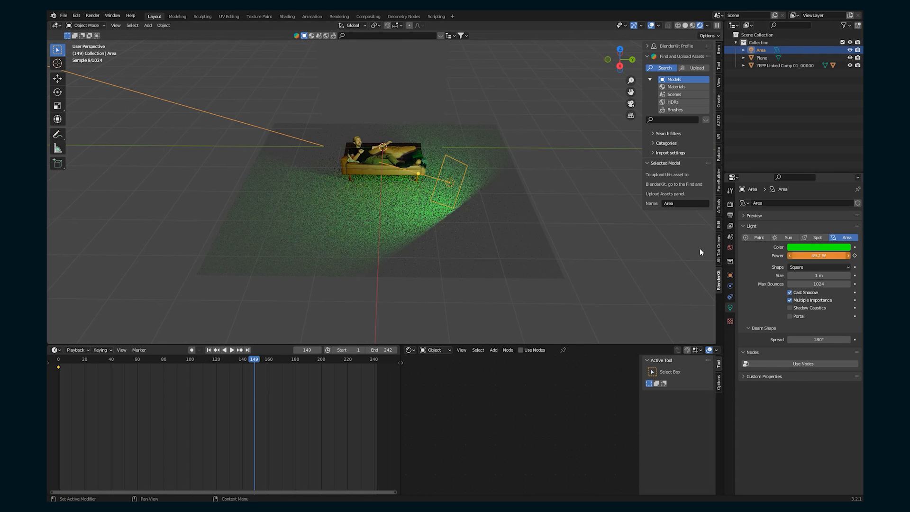
{"action": "left_click", "coordinate": [139, 362]}
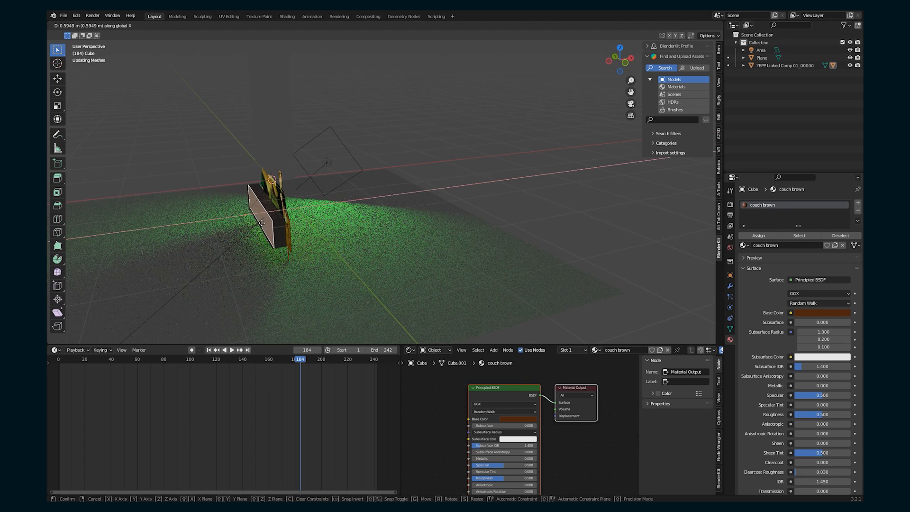
{"action": "left_click", "coordinate": [147, 25]}
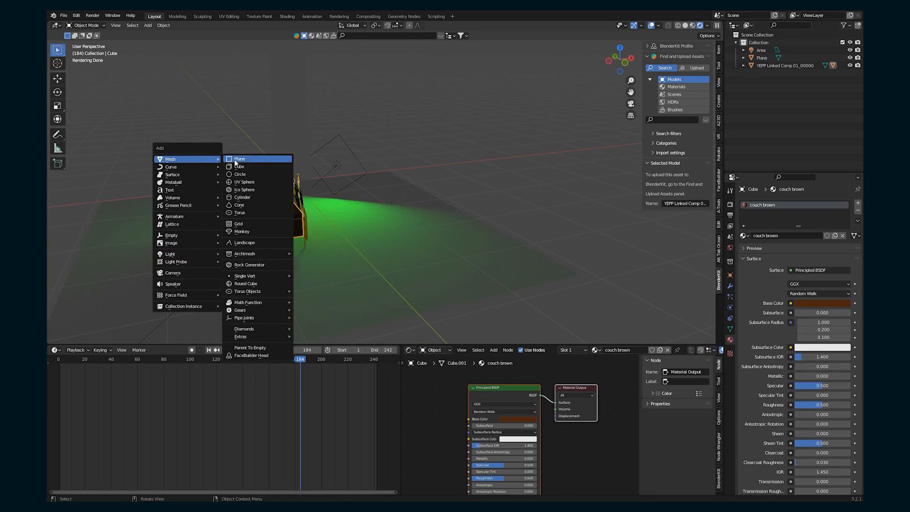
{"action": "left_click", "coordinate": [240, 158]}
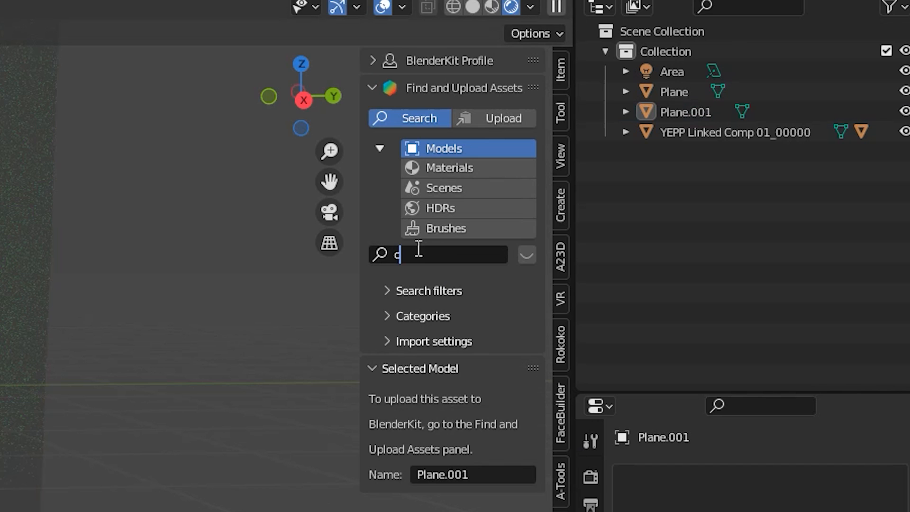
Search BlenderKit for 'coffee table' and rugs, place the Carpet on the wood floor and grab it to position.
{"action": "type", "text": "coffee table"}
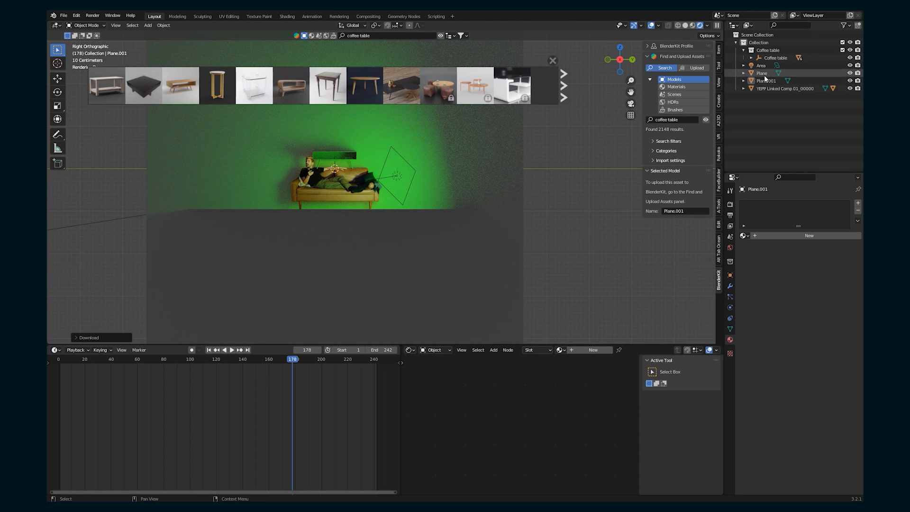
{"action": "left_click", "coordinate": [767, 51]}
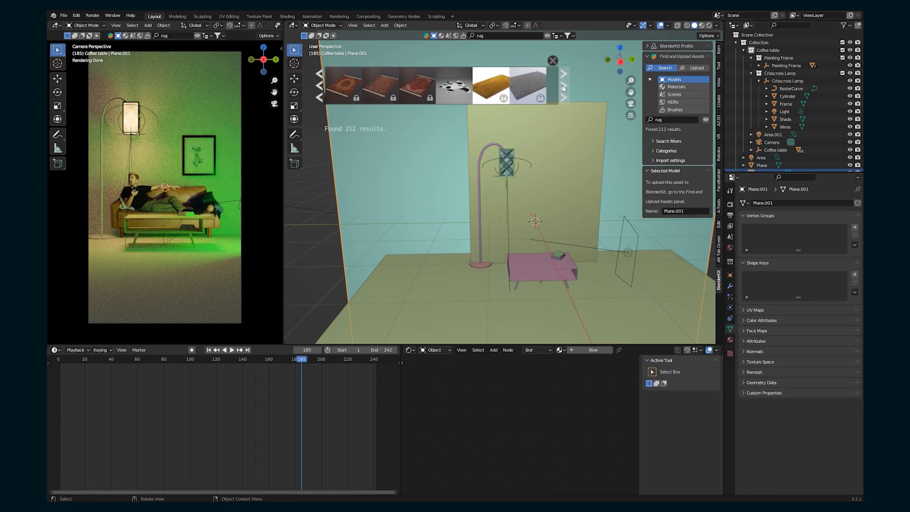
{"action": "left_click", "coordinate": [528, 85]}
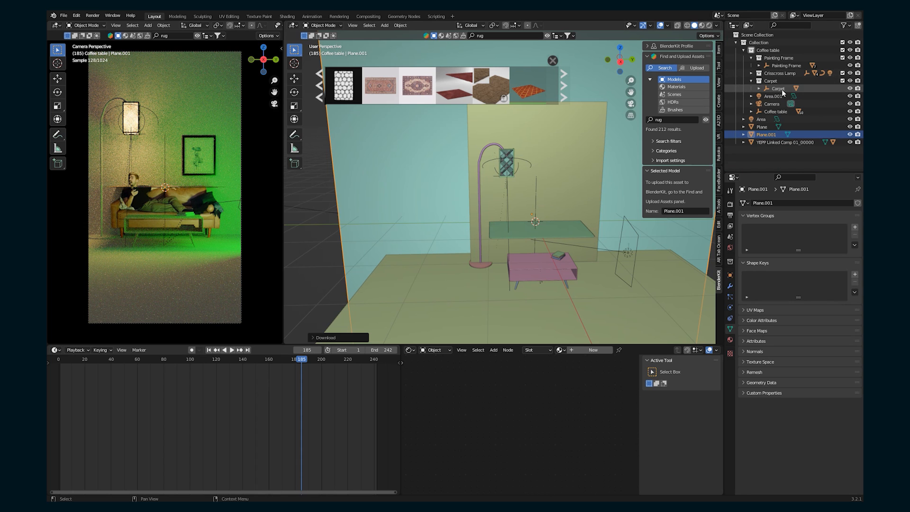
{"action": "left_click", "coordinate": [777, 88]}
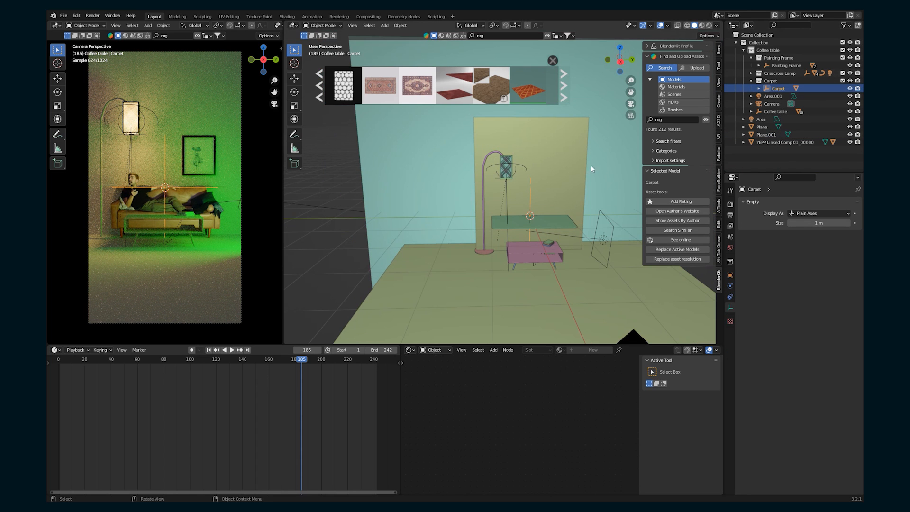
{"action": "key", "text": "g"}
{"action": "type", "text": "wood table"}
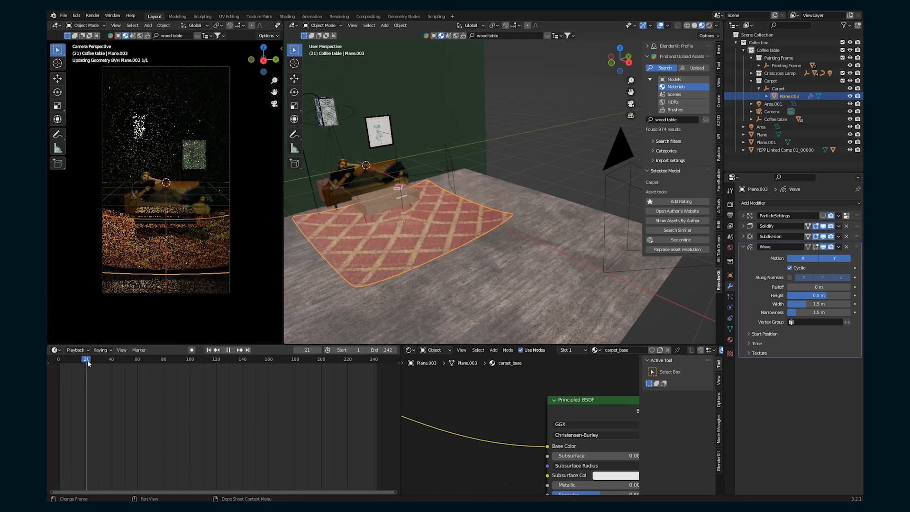
Play the carpet's Wave modifier animation and tweak its keyframes in the Graph Editor.
{"action": "left_click", "coordinate": [59, 368]}
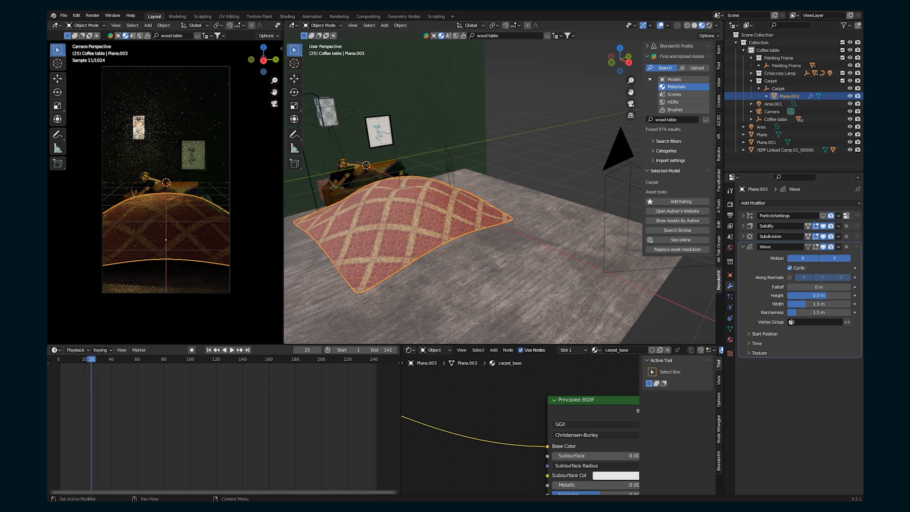
{"action": "left_click", "coordinate": [833, 258]}
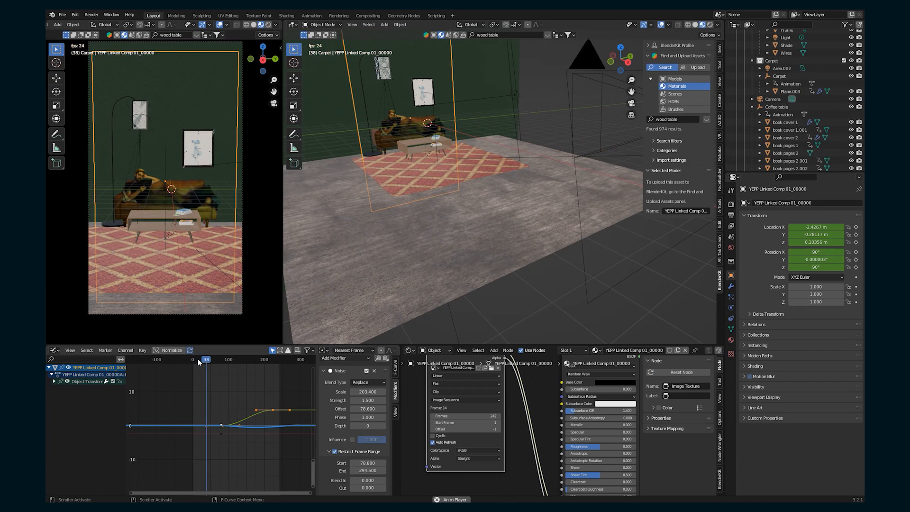
{"action": "left_click_drag", "start_coordinate": [205, 359], "coordinate": [242, 359]}
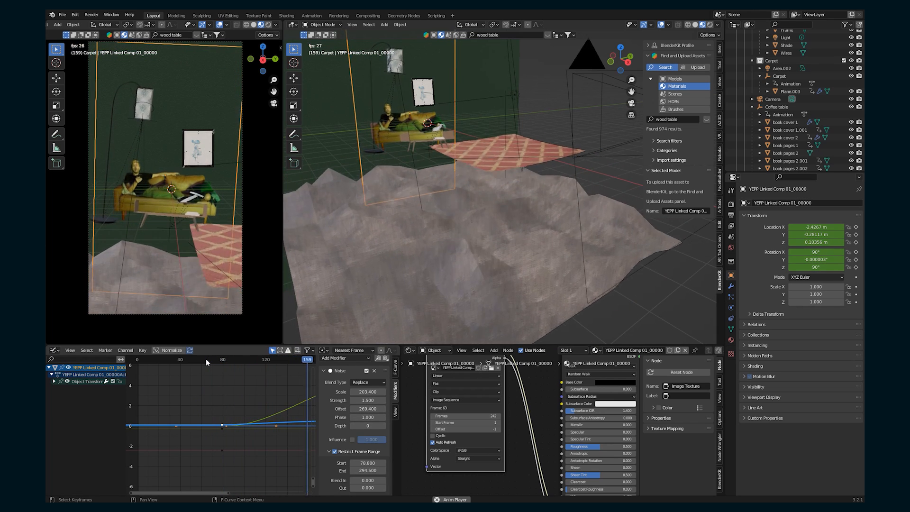
{"action": "left_click", "coordinate": [157, 358]}
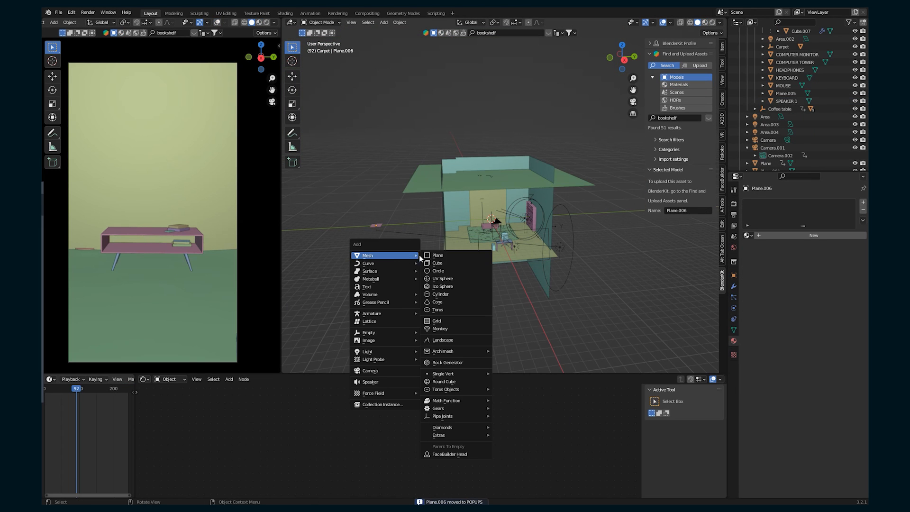
Add a cube with a new Geometry Nodes modifier instancing the POPUPS collection, then preview the scattered squares.
{"action": "left_click", "coordinate": [437, 263]}
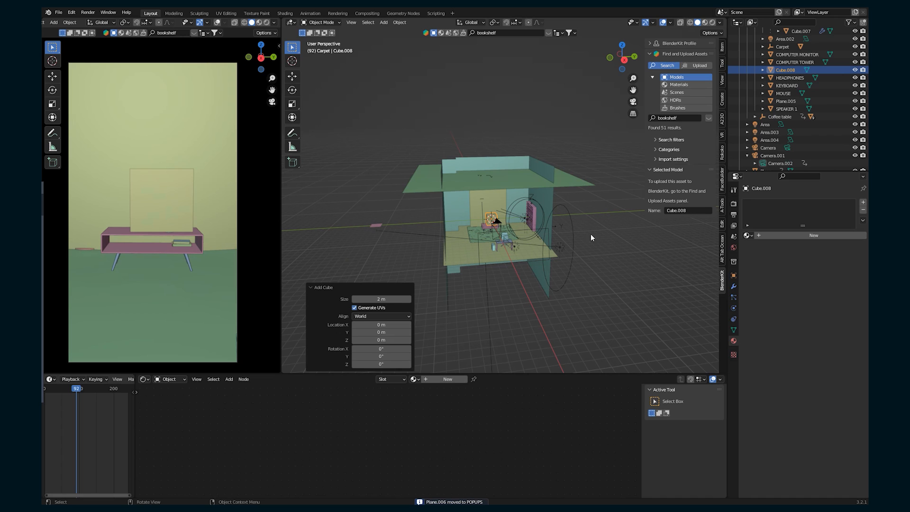
{"action": "left_click", "coordinate": [775, 202]}
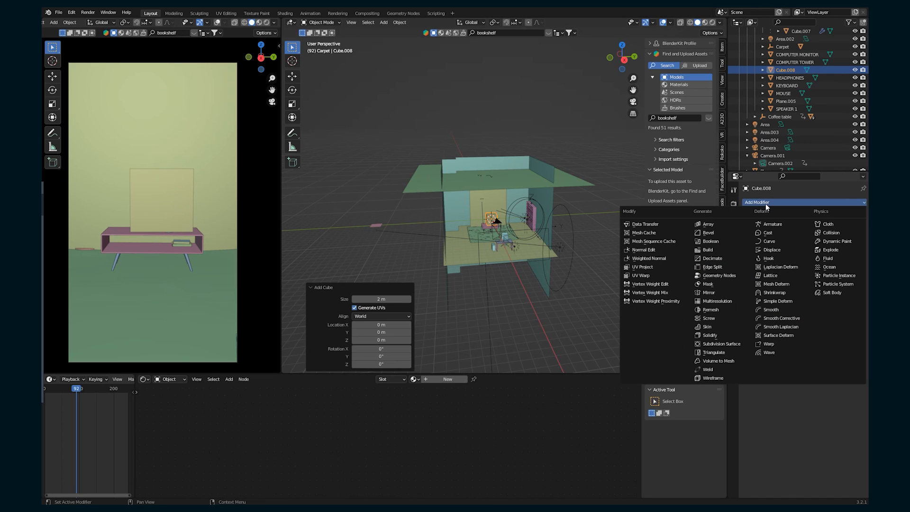
{"action": "mouse_move", "coordinate": [719, 275]}
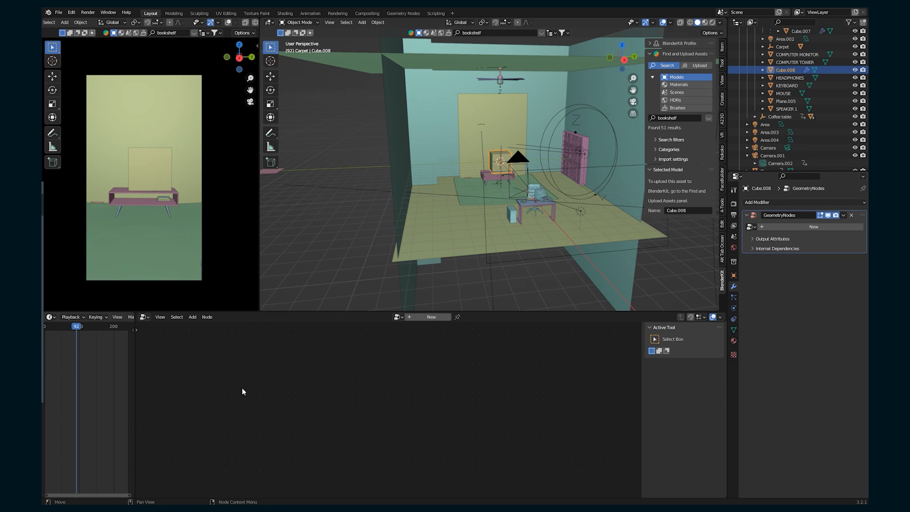
{"action": "left_click", "coordinate": [813, 227]}
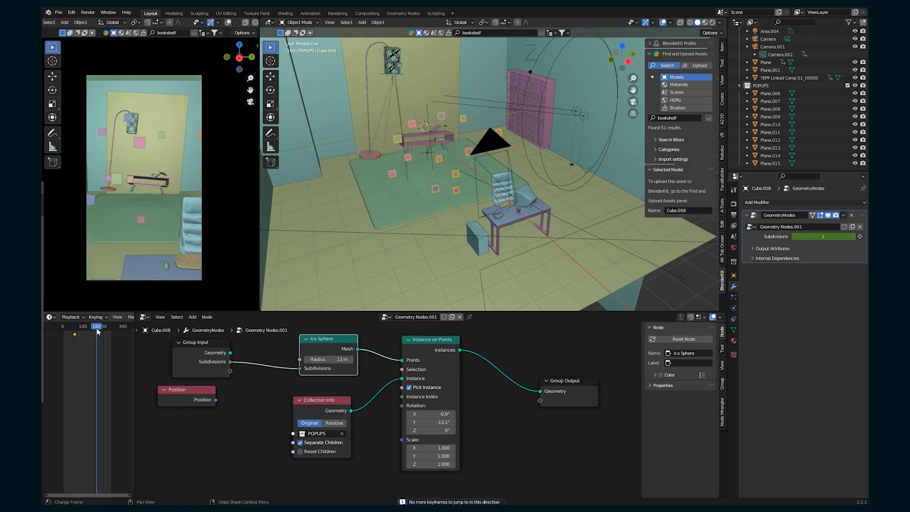
{"action": "left_click_drag", "start_coordinate": [97, 326], "coordinate": [110, 326]}
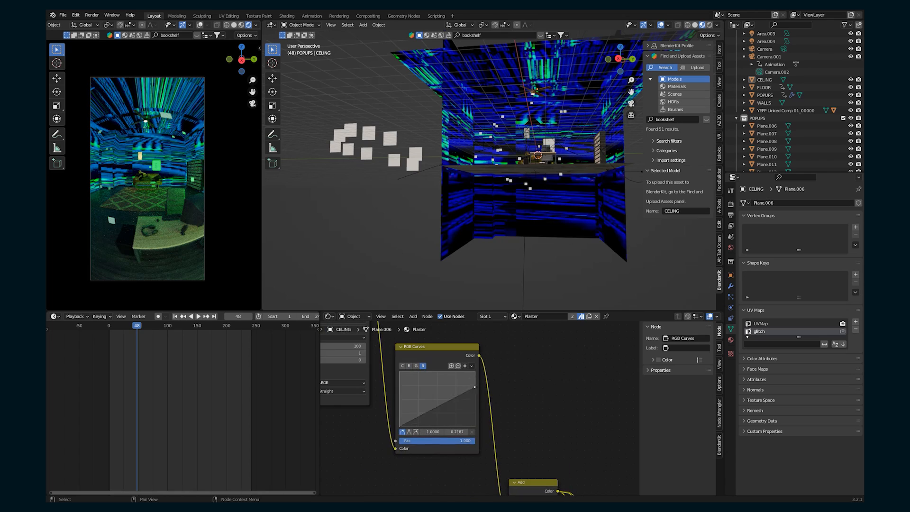
Adjust the RGB Curves on the ceiling's glitch video Plaster material.
{"action": "left_click", "coordinate": [174, 325]}
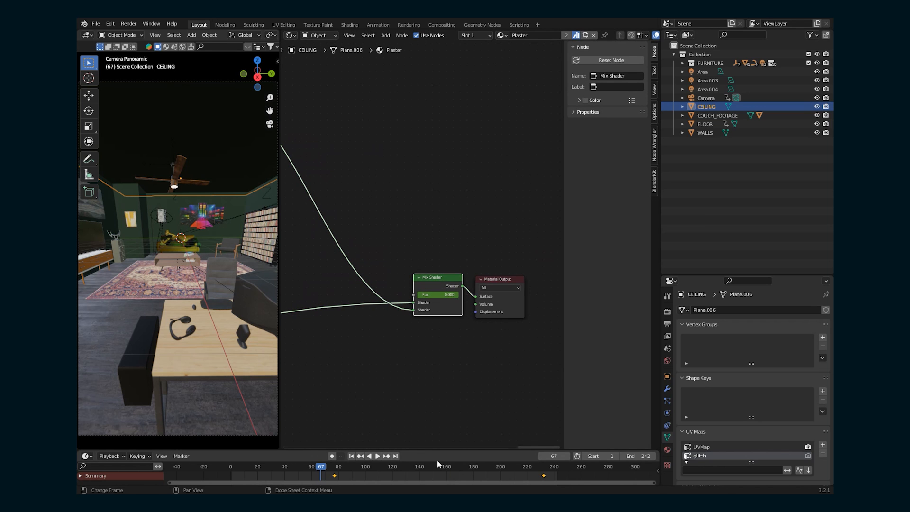
Scrub the timeline between frames 201 and 96 to verify the ceiling glitch timing.
{"action": "left_click", "coordinate": [376, 456]}
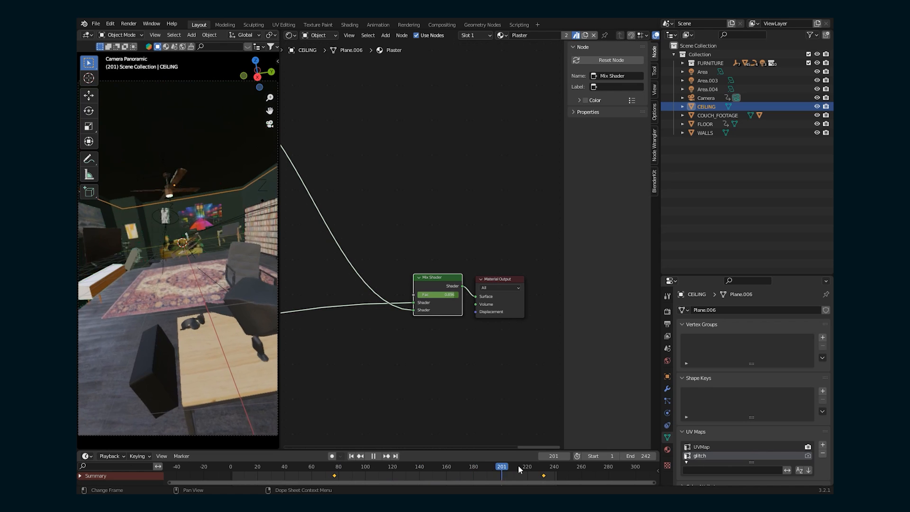
{"action": "left_click", "coordinate": [360, 466]}
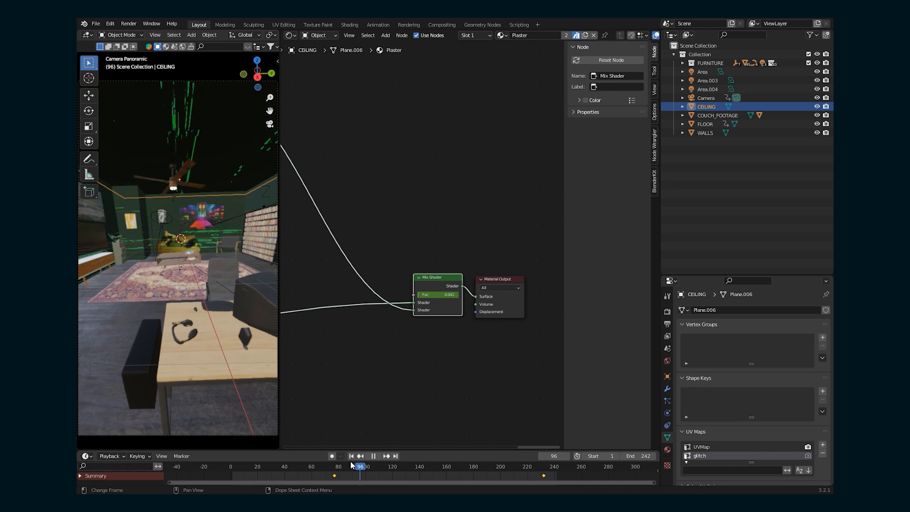
{"action": "left_click", "coordinate": [374, 456]}
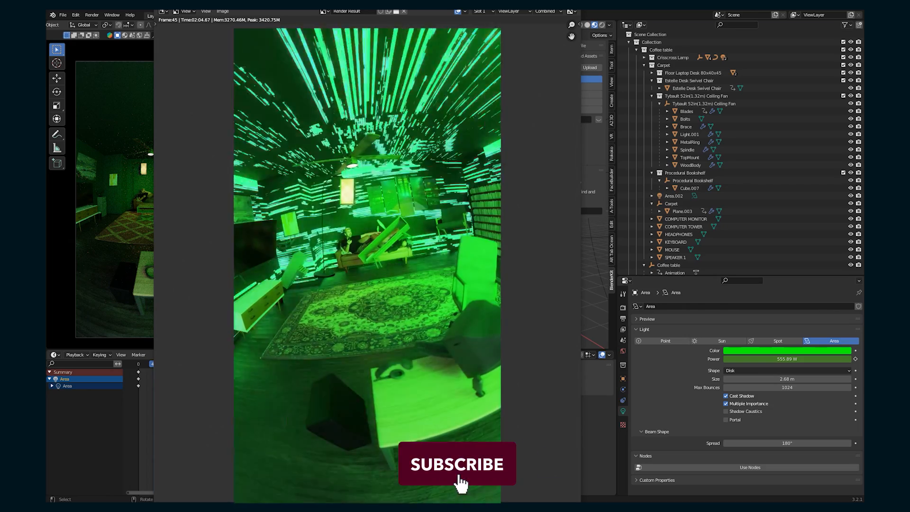
{"action": "left_click", "coordinate": [456, 463]}
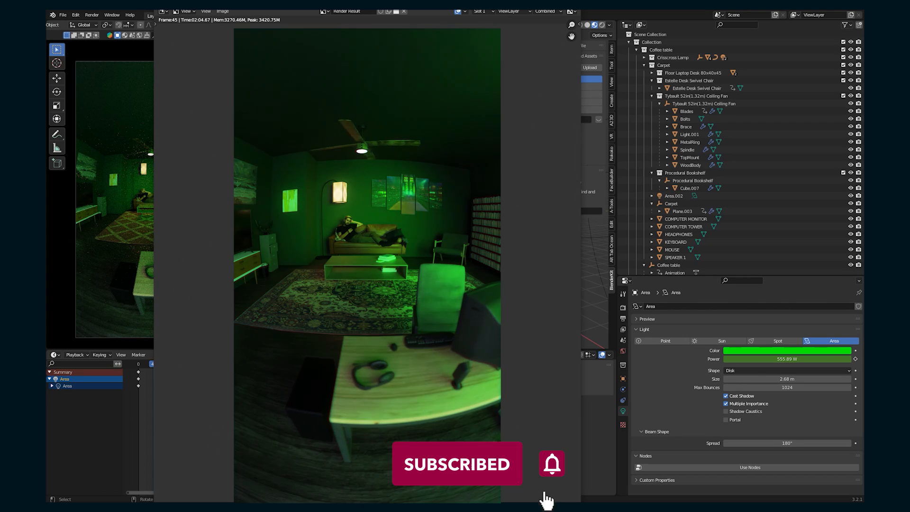